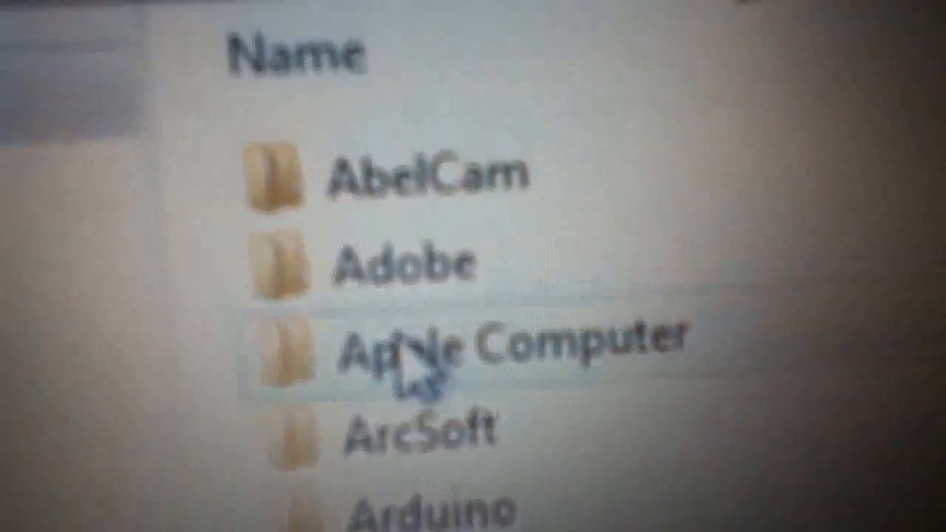
Step: Scroll down and open the iPhone Software Updates folder under Apple Computer > iTunes
scroll(down, 3)
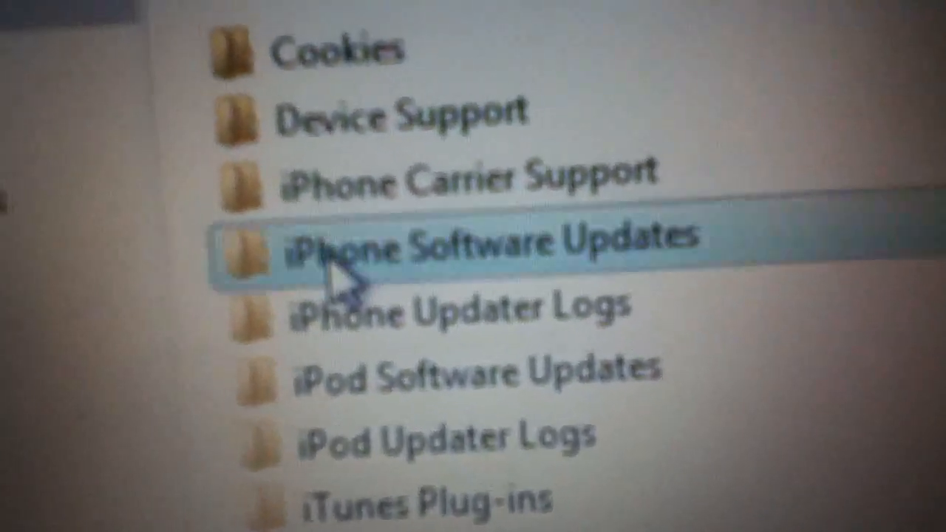
double_click(480, 248)
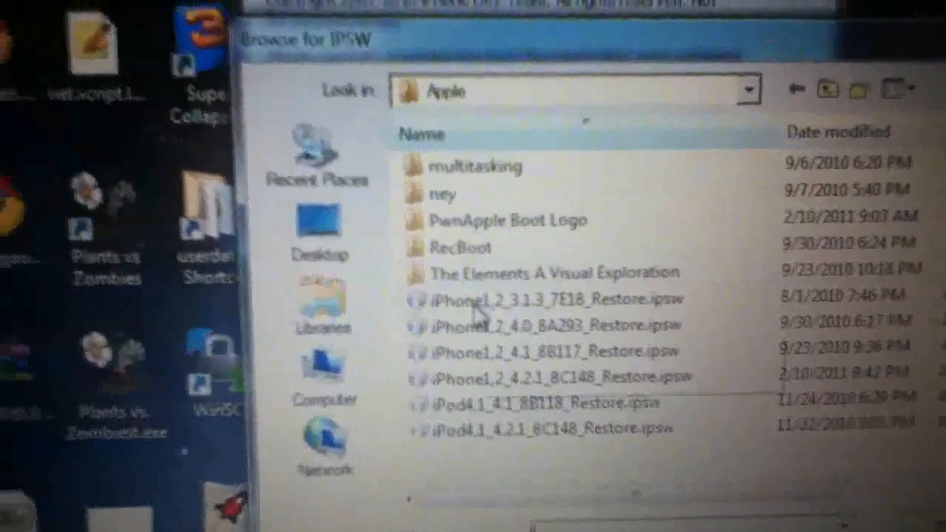
Step: Select iPhone1,2_4.2.1_8C148_Restore.ipsw so it fills the File name box
click(539, 376)
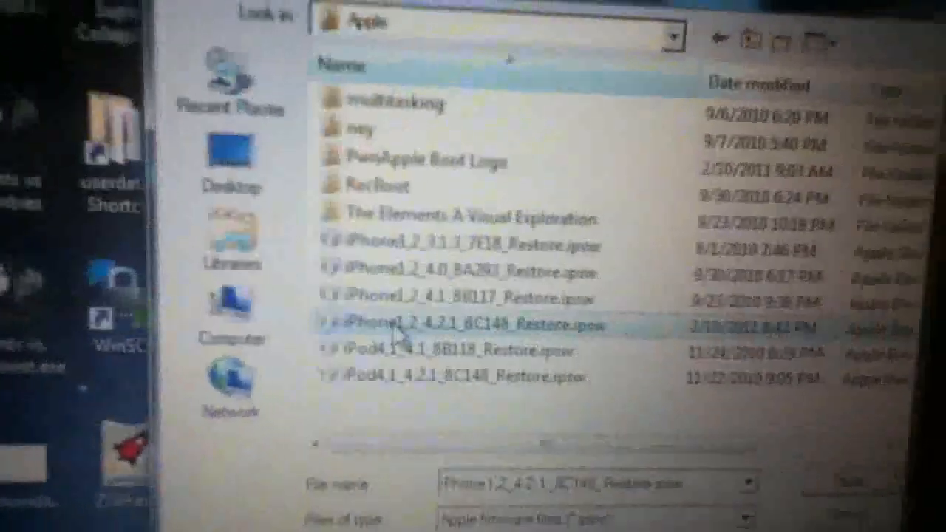